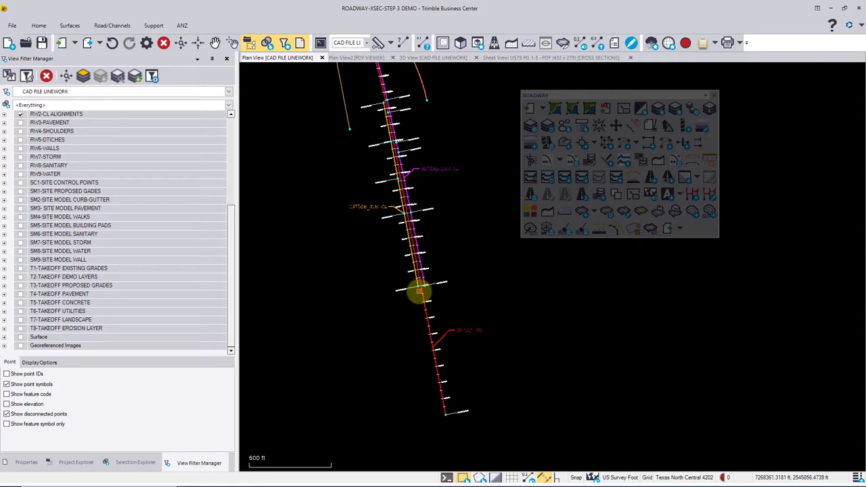
pyautogui.moveTo(464, 381)
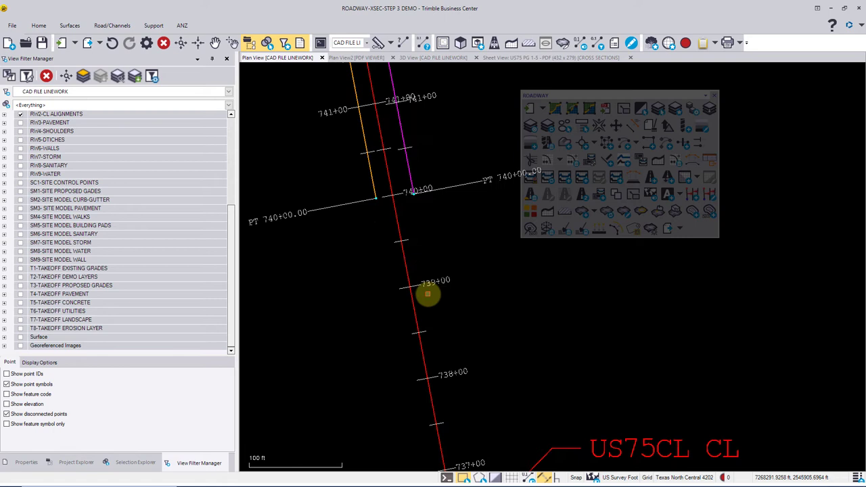
# Select the US75CL centerline alignment and open a Station/Offset view of it
pyautogui.scroll(-3)
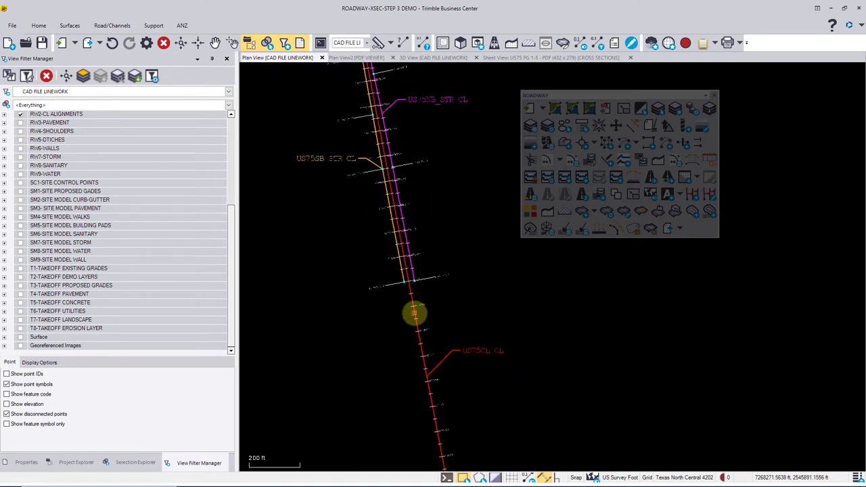
pyautogui.moveTo(765, 318)
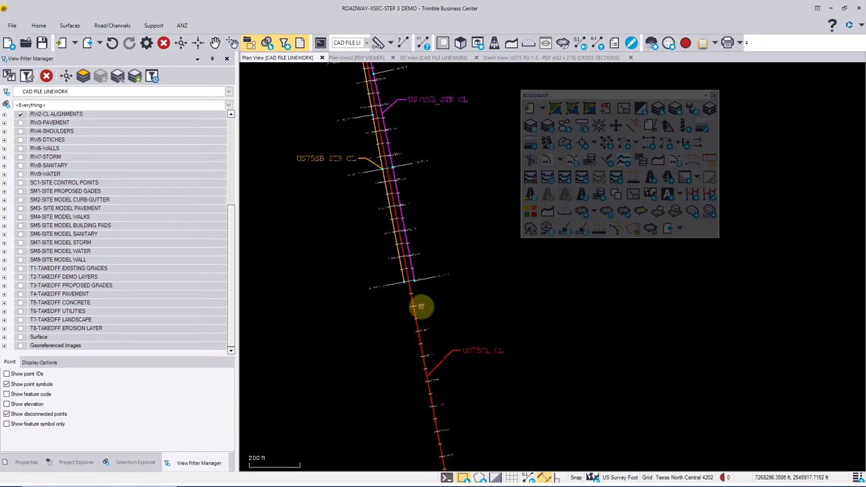
pyautogui.moveTo(558, 303)
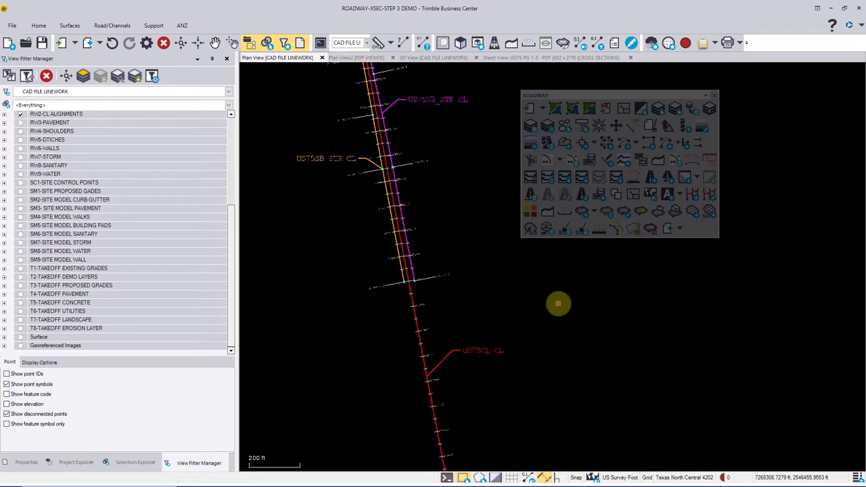
pyautogui.moveTo(413, 327)
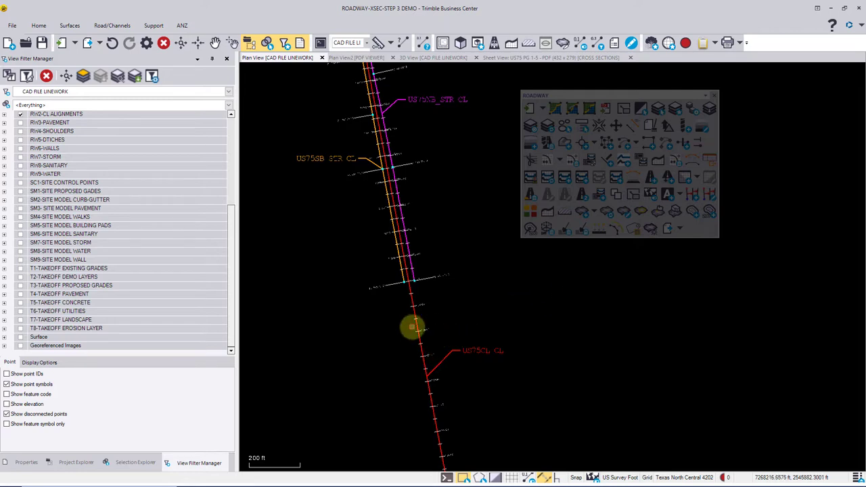
pyautogui.click(415, 326)
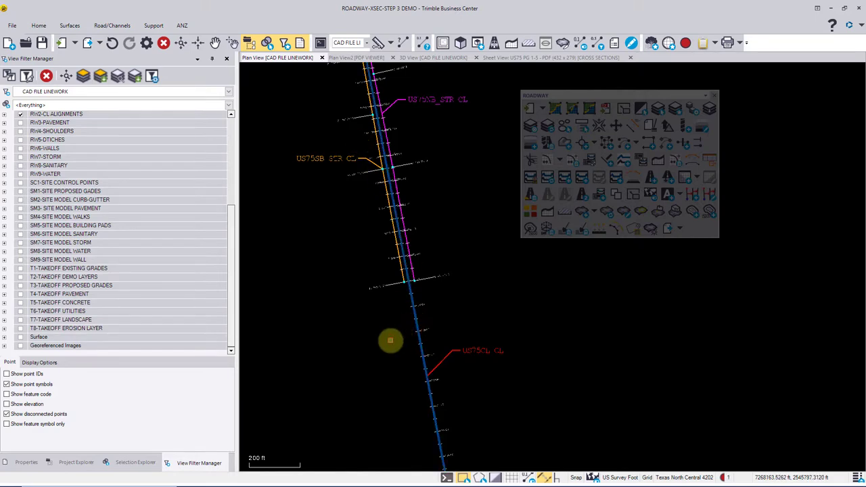
pyautogui.moveTo(589, 160)
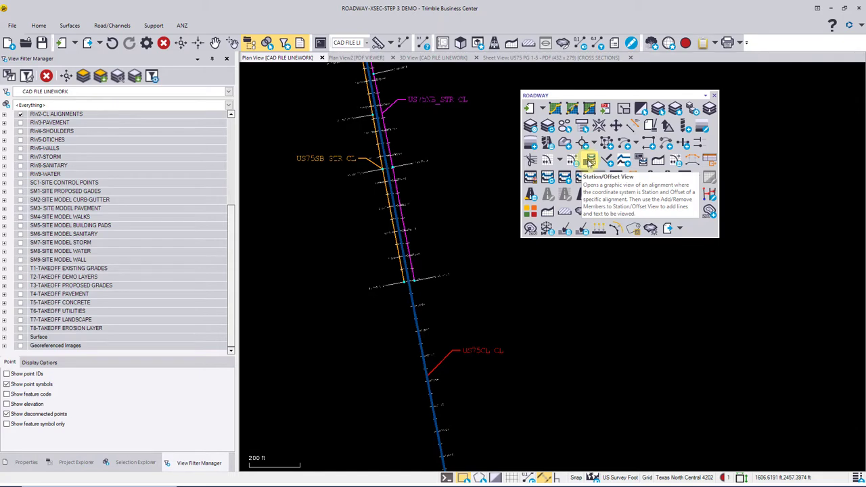
pyautogui.click(589, 160)
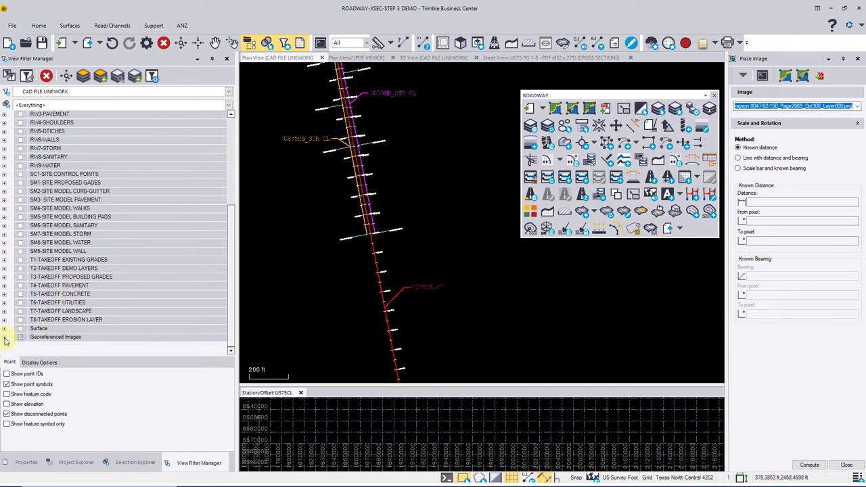
# Show the imported files and open the action menu for the Page2069 plan sheet image
pyautogui.click(4, 337)
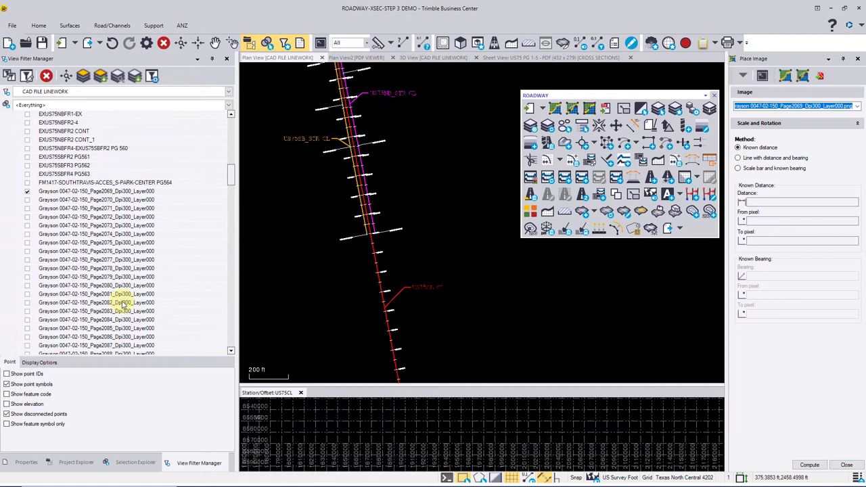
pyautogui.click(75, 462)
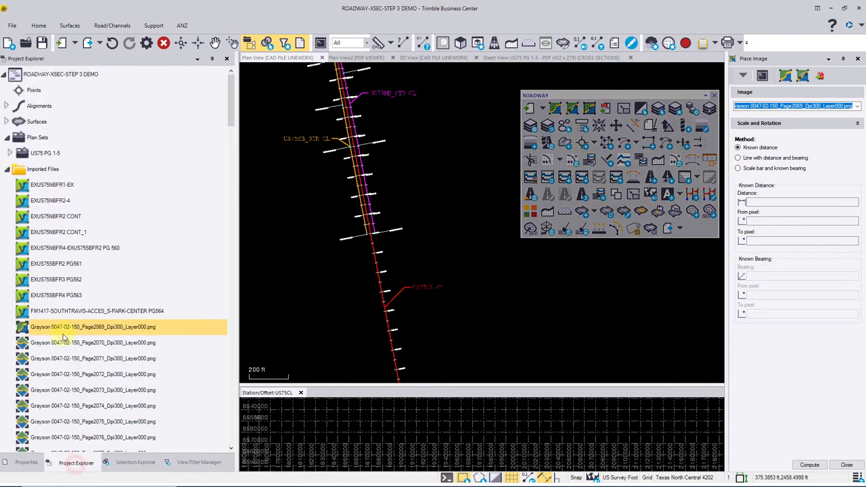
pyautogui.rightClick(92, 326)
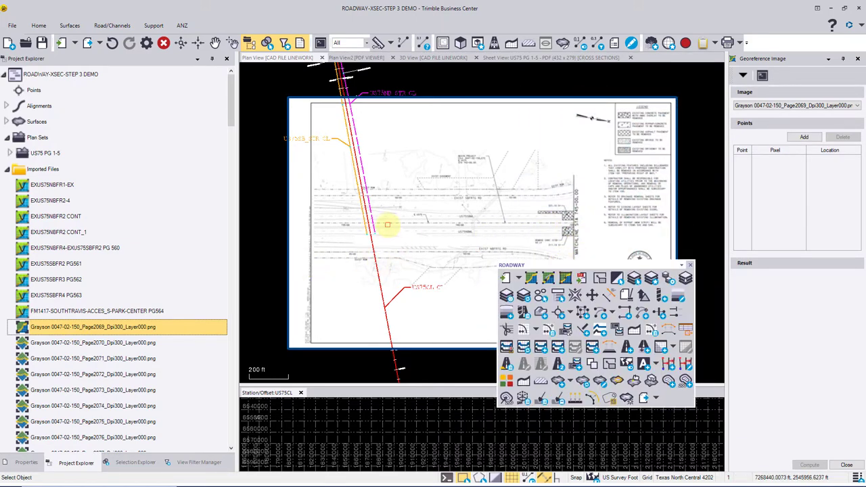
pyautogui.moveTo(387, 224)
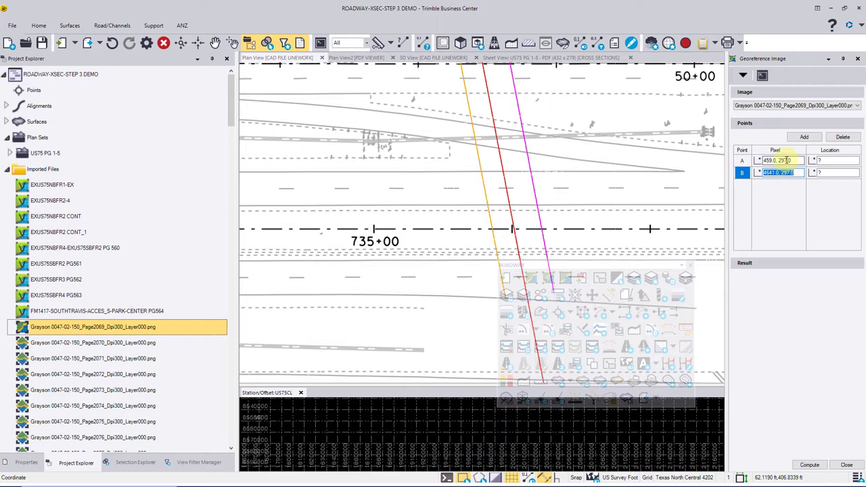
# Tie georeference point A to the 735+00 station tick on the plan sheet
pyautogui.click(777, 161)
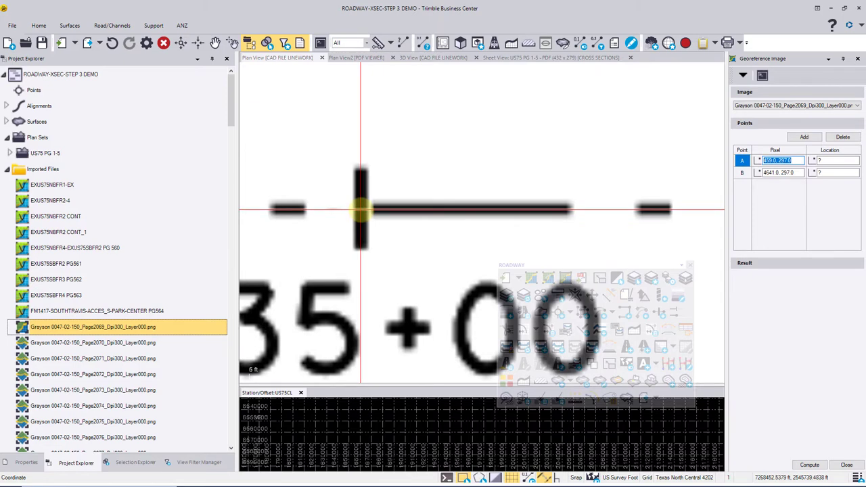
pyautogui.moveTo(358, 209)
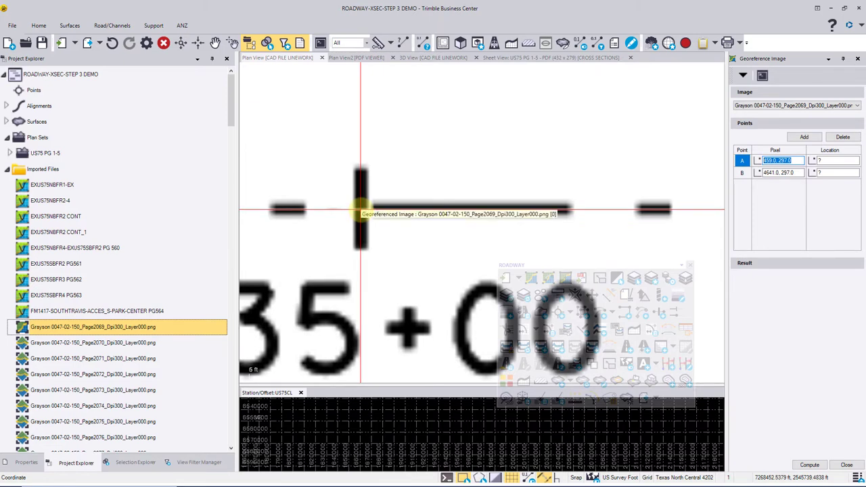
pyautogui.click(429, 191)
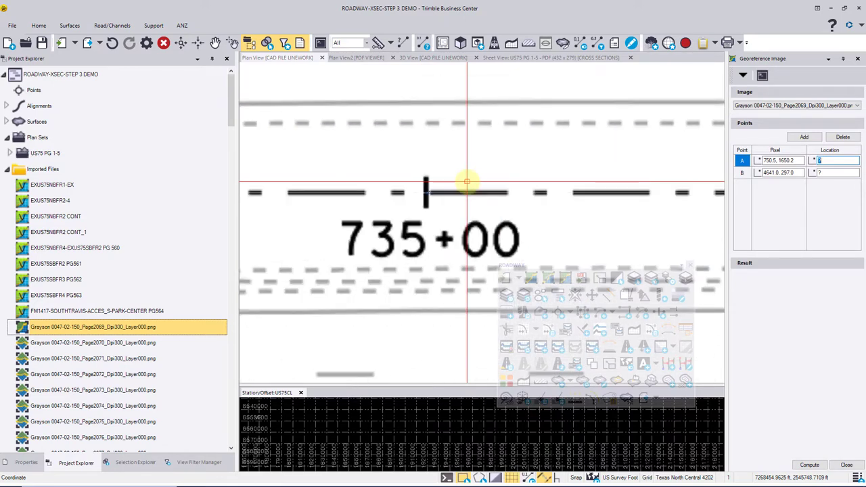
pyautogui.moveTo(466, 183)
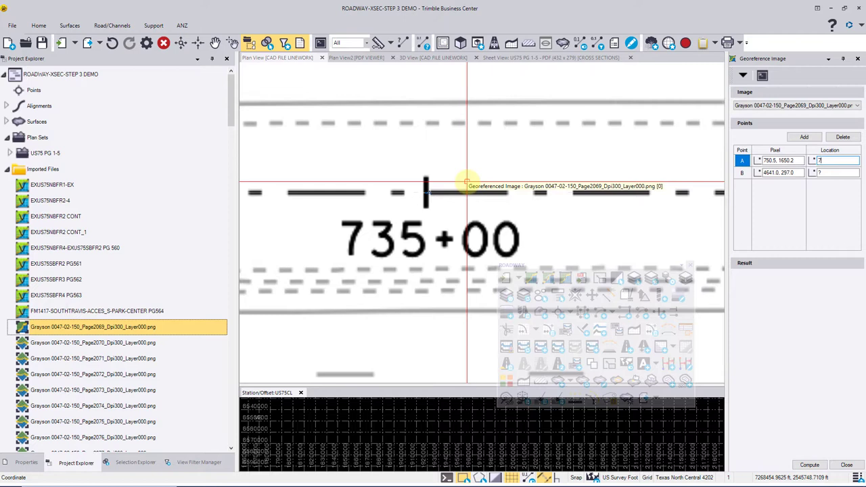
pyautogui.write('735+00.0')
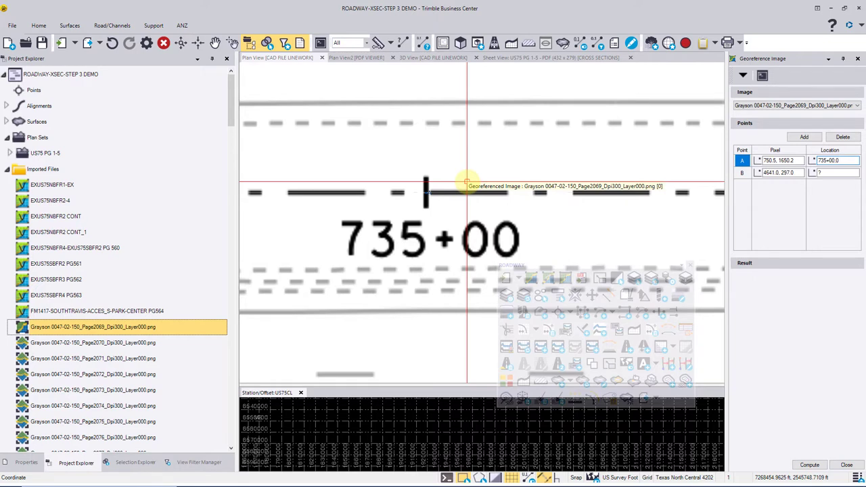
pyautogui.click(835, 160)
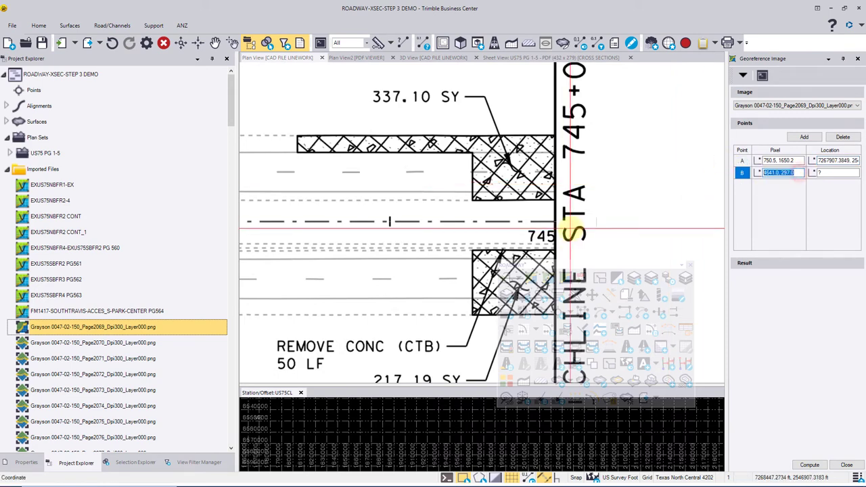
# Tie georeference point B to station 745+00 on the centerline
pyautogui.scroll(3)
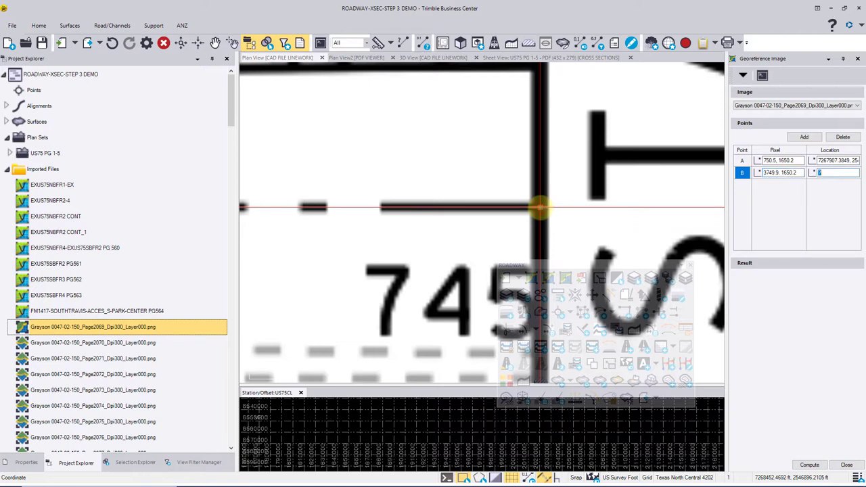
pyautogui.moveTo(538, 208)
pyautogui.write('745+00.0')
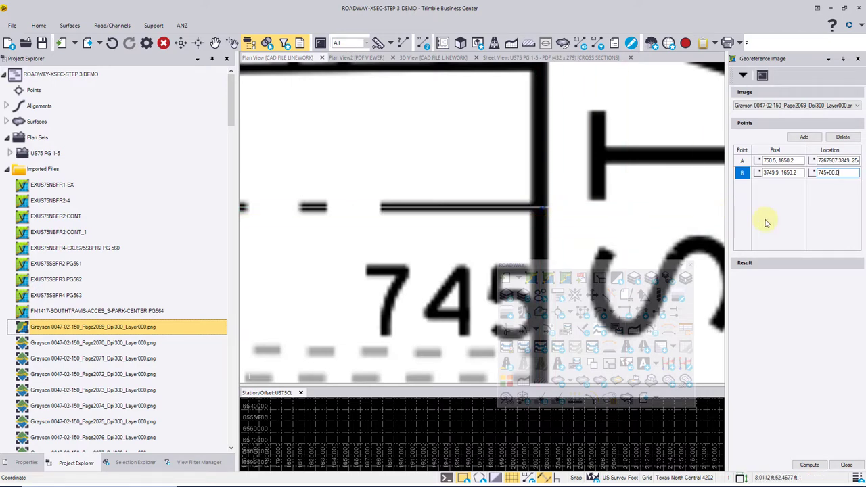
pyautogui.click(592, 203)
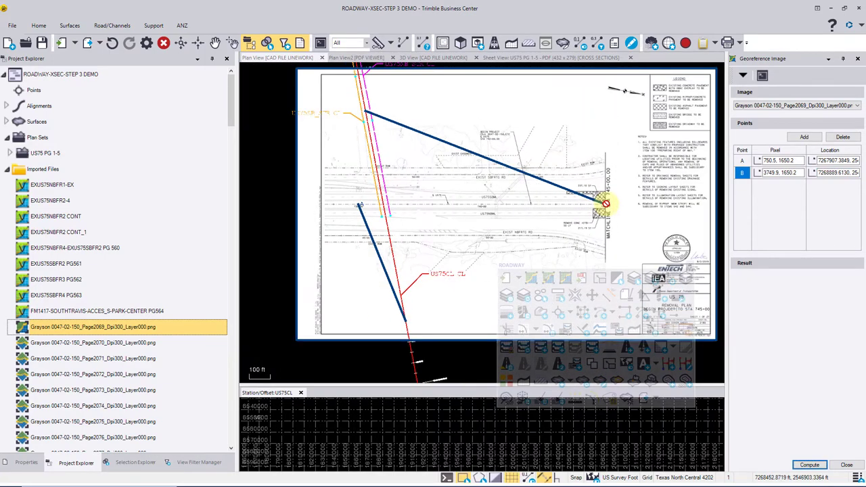
pyautogui.scroll(-3)
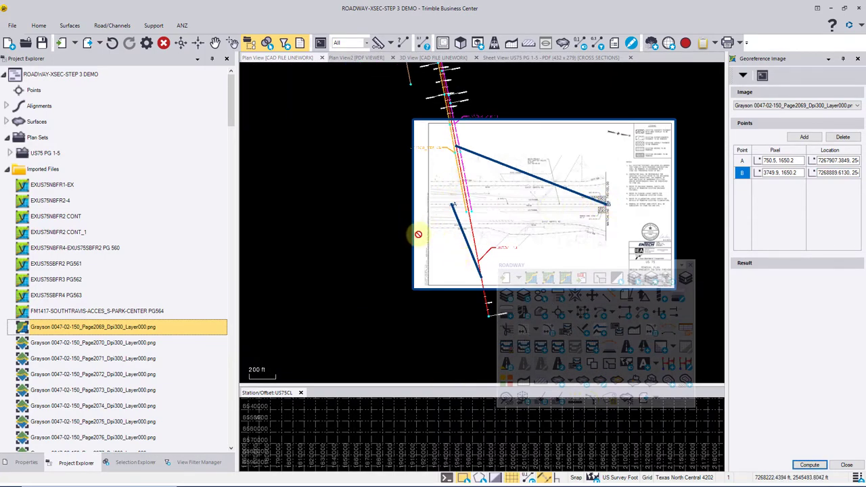
pyautogui.moveTo(418, 222)
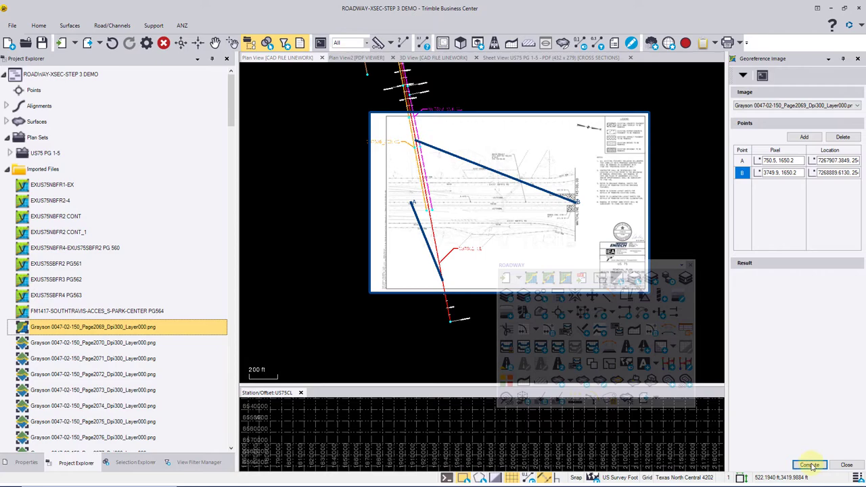
# Compute the Page2069 georeference from points A and B, check placement, and close the panel
pyautogui.click(809, 464)
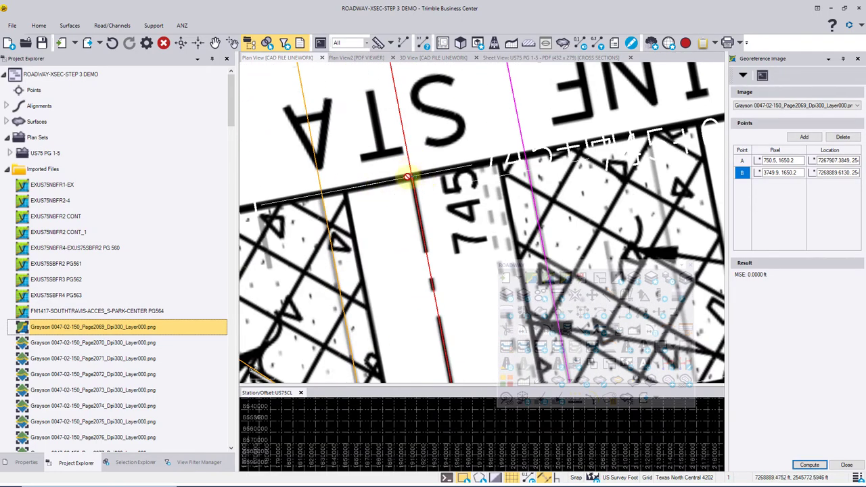
pyautogui.moveTo(408, 177); pyautogui.dragTo(536, 155)
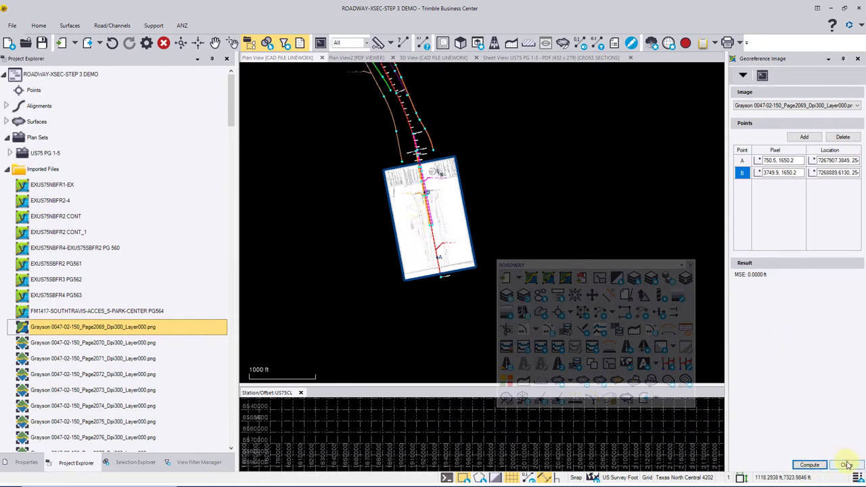
pyautogui.click(846, 464)
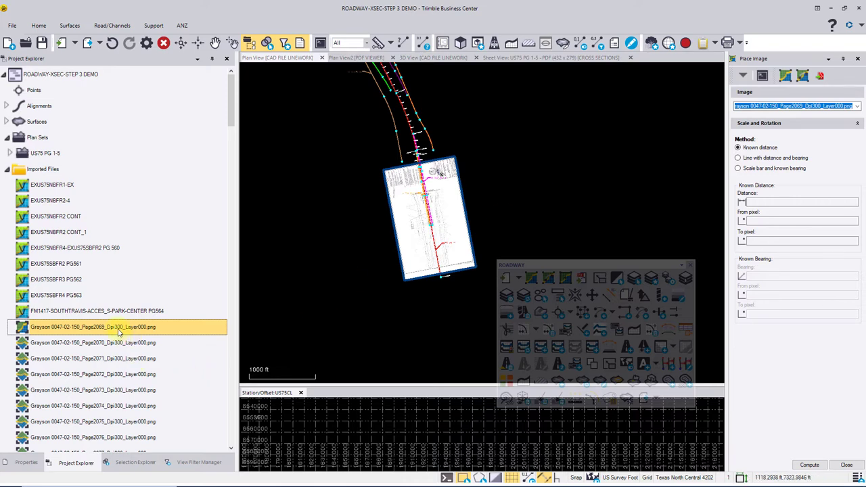
pyautogui.moveTo(657, 251)
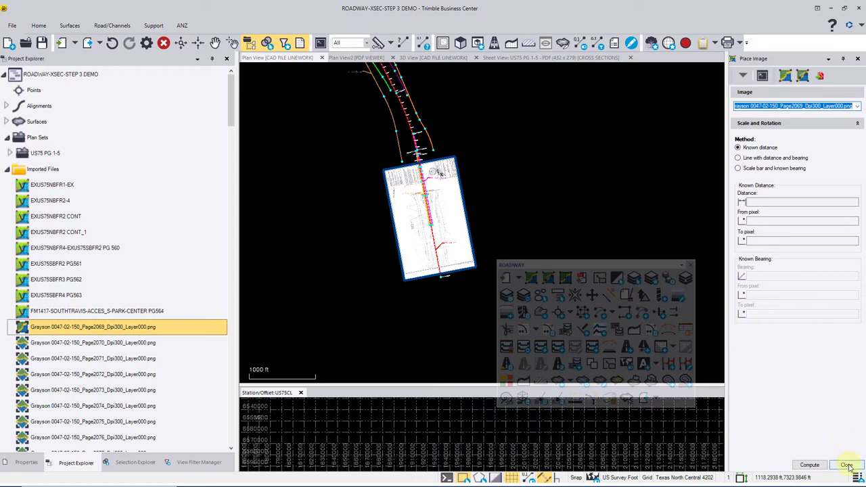
# In the view filter, hide Page2069 and show the Page2078–Page2093 and pg 2069 sheets
pyautogui.click(846, 464)
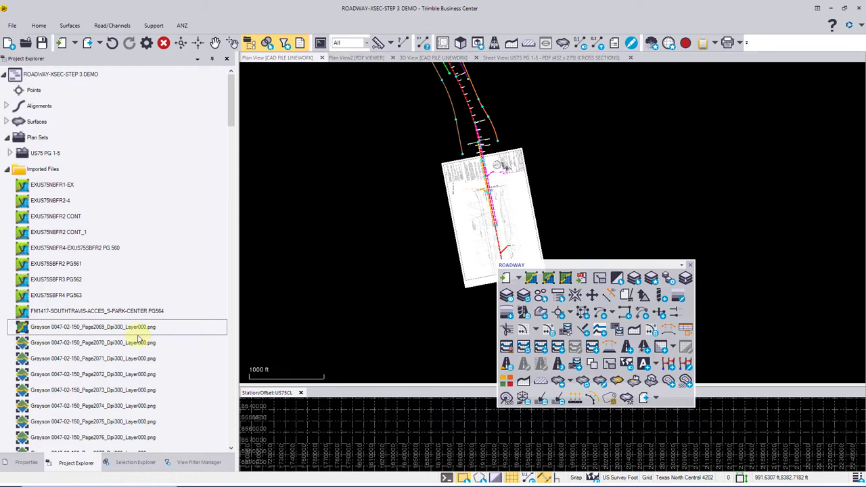
pyautogui.click(199, 462)
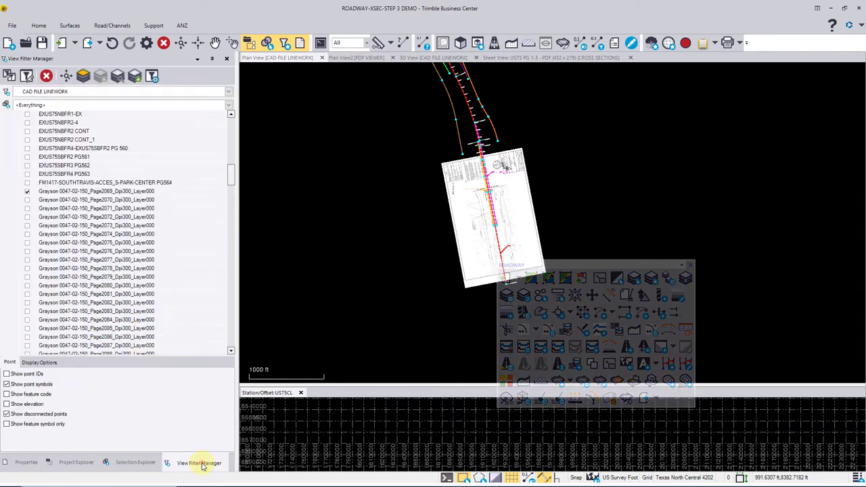
pyautogui.click(28, 191)
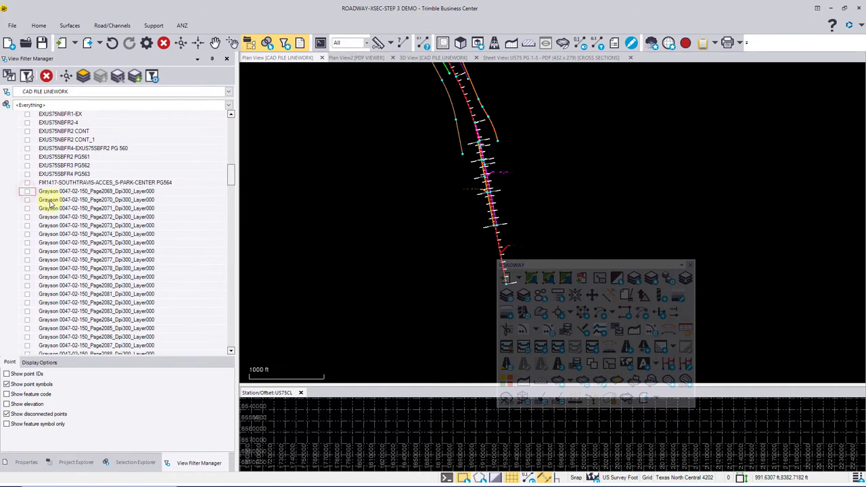
pyautogui.scroll(-3)
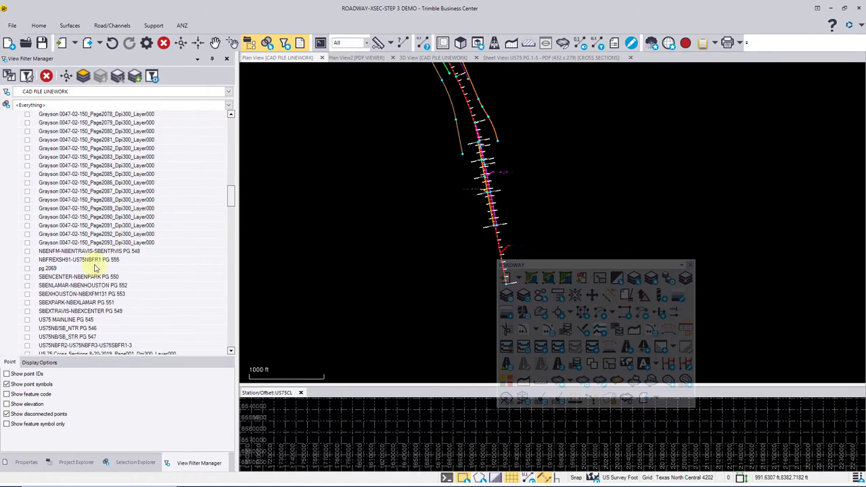
pyautogui.moveTo(88, 238)
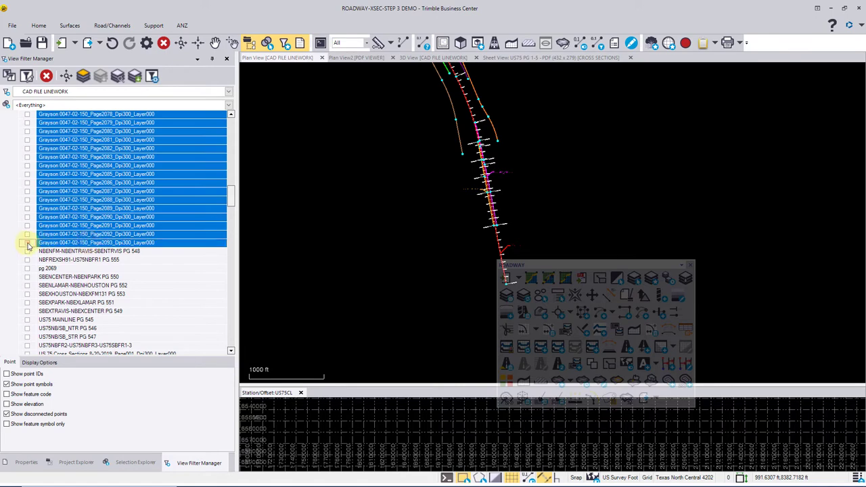
pyautogui.click(27, 242)
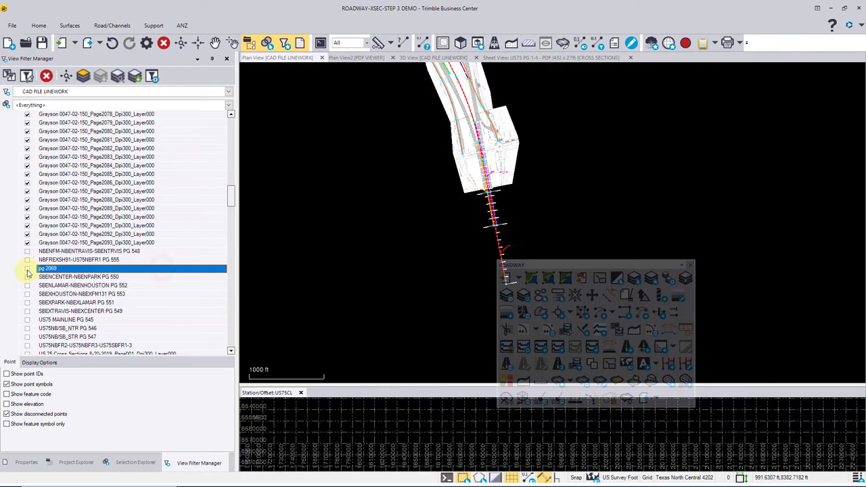
pyautogui.click(27, 268)
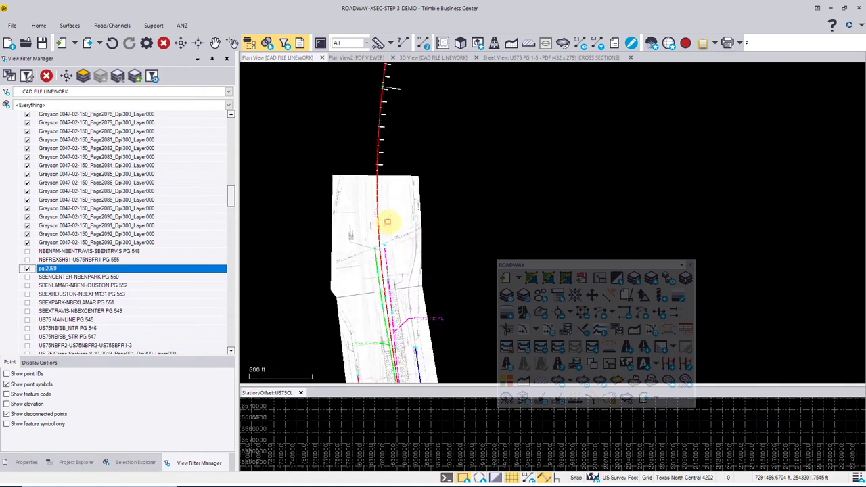
pyautogui.scroll(-3)
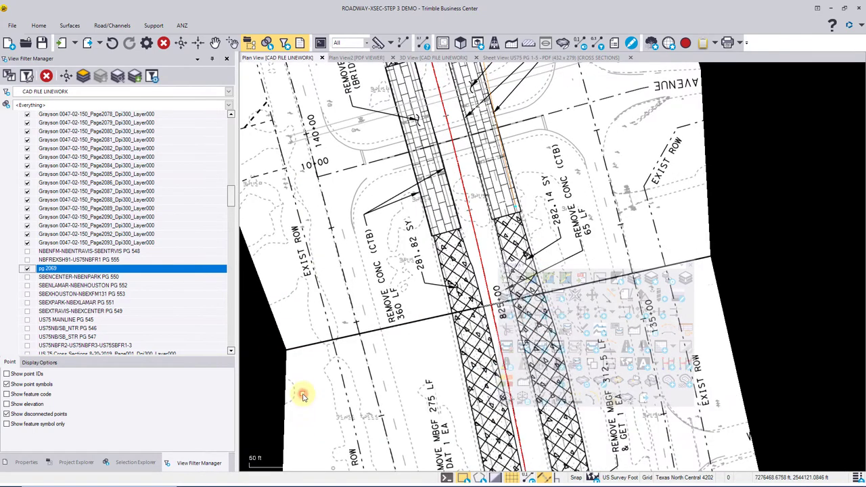
pyautogui.scroll(-3)
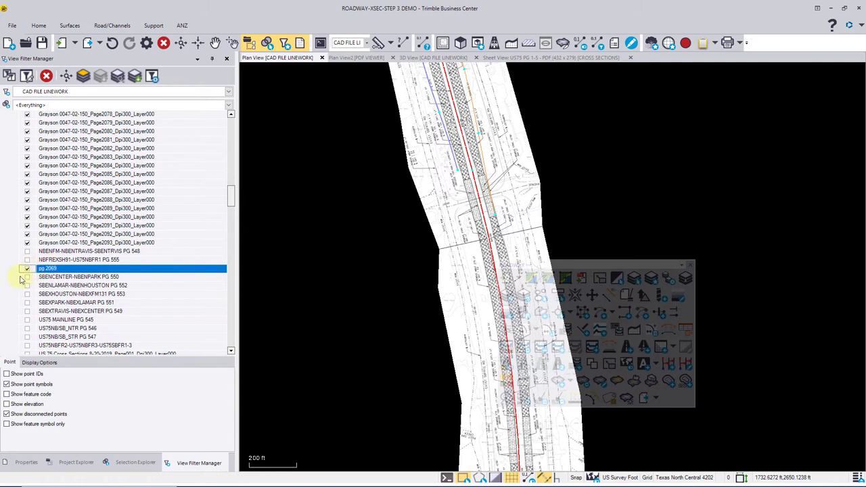
pyautogui.moveTo(379, 260)
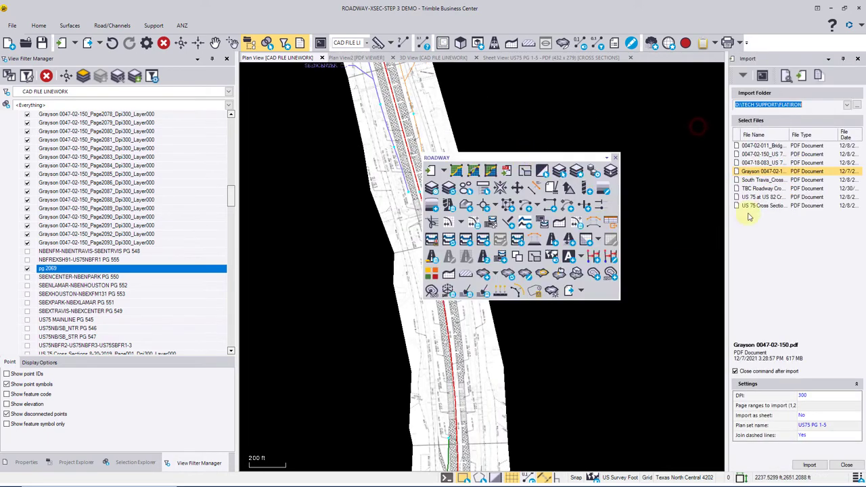
# Cancel the PDF import and go back to the Project Explorer tree
pyautogui.click(762, 206)
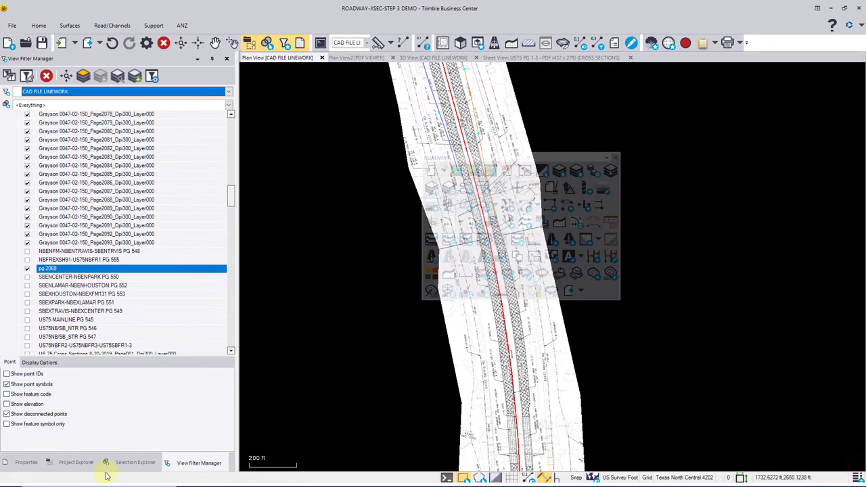
pyautogui.click(75, 462)
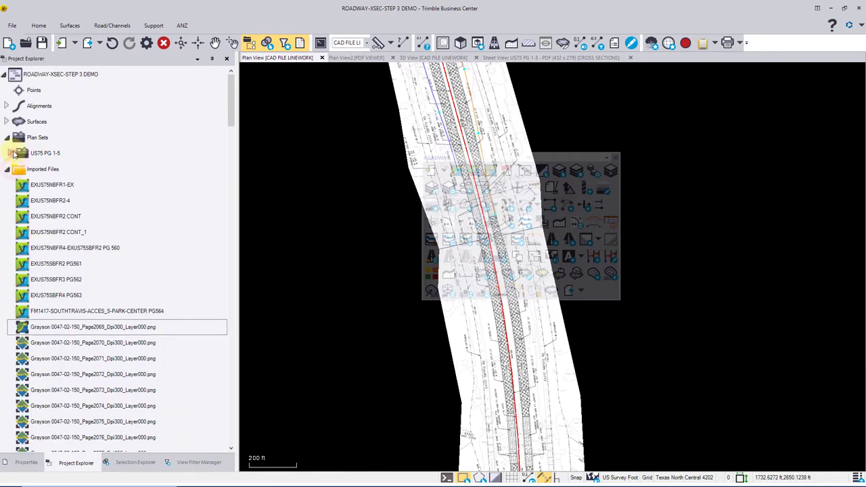
# Collapse Plan Sets and switch to the Sheet View: US75 PG 1-5 tab
pyautogui.click(7, 137)
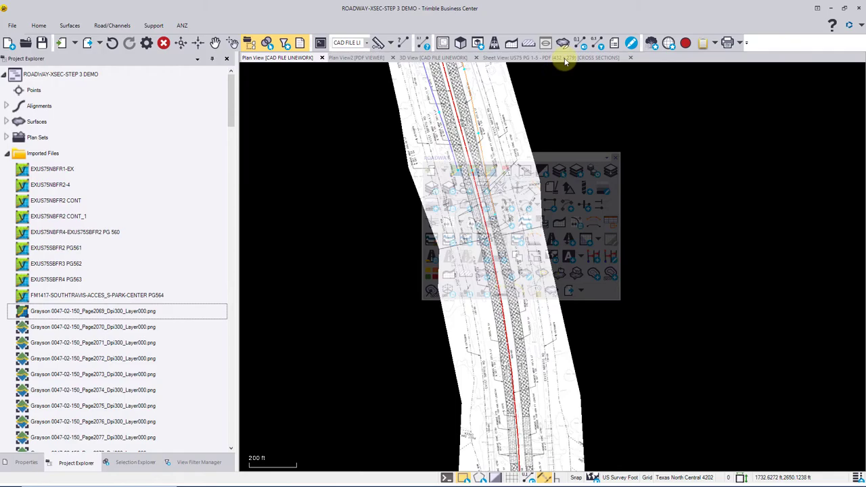
pyautogui.click(550, 57)
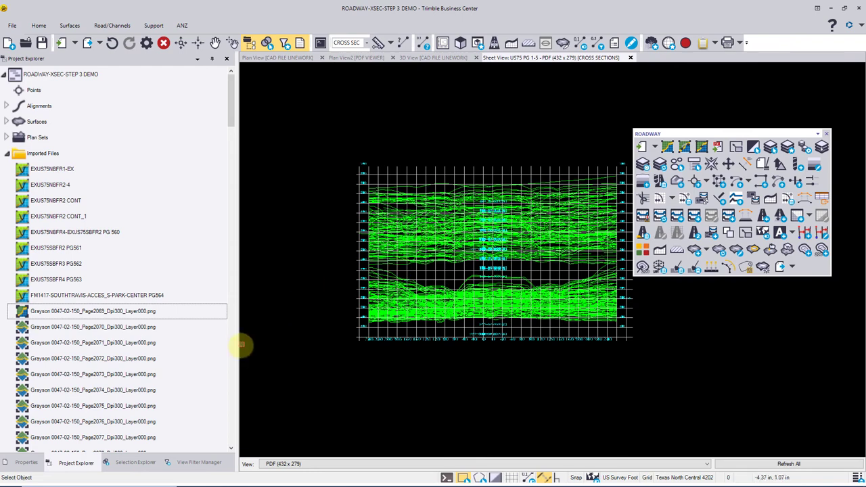
# Turn on the CROSS SECTIONS layer group and return to the cross-section sheet
pyautogui.click(199, 462)
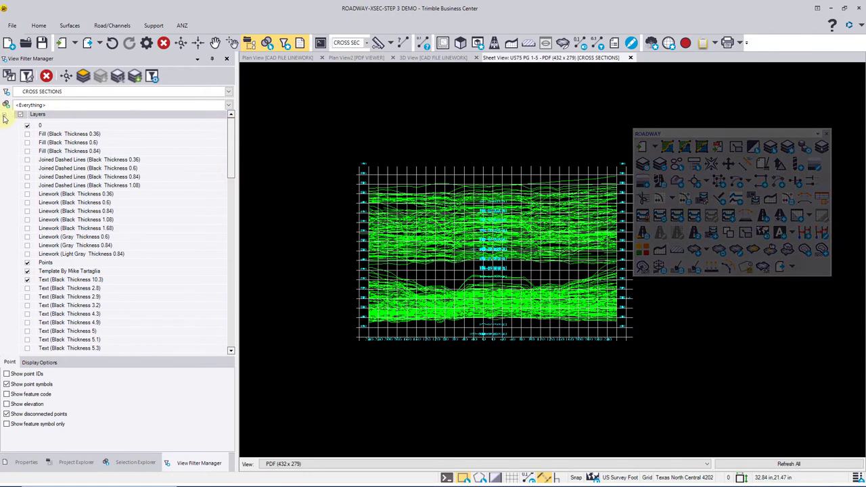
pyautogui.click(5, 119)
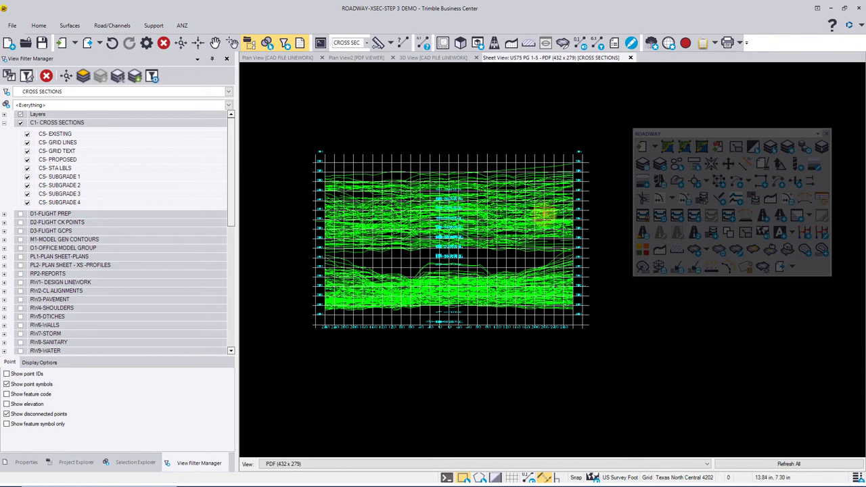
pyautogui.moveTo(294, 74)
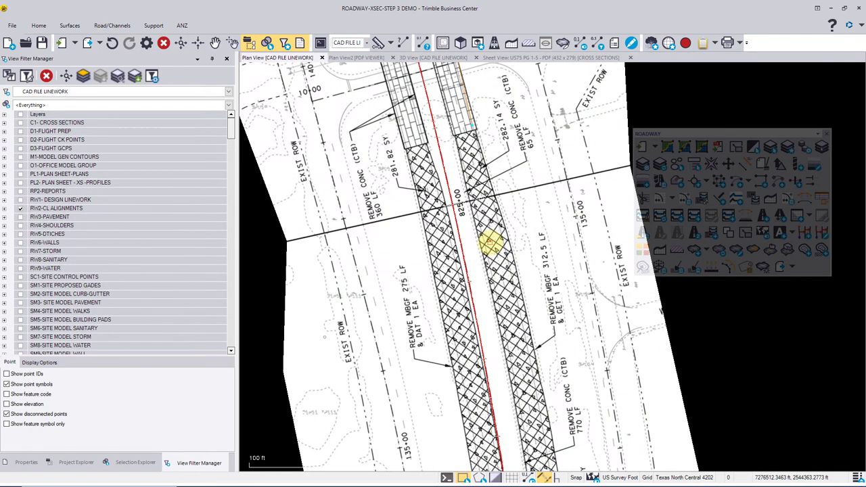
pyautogui.scroll(-3)
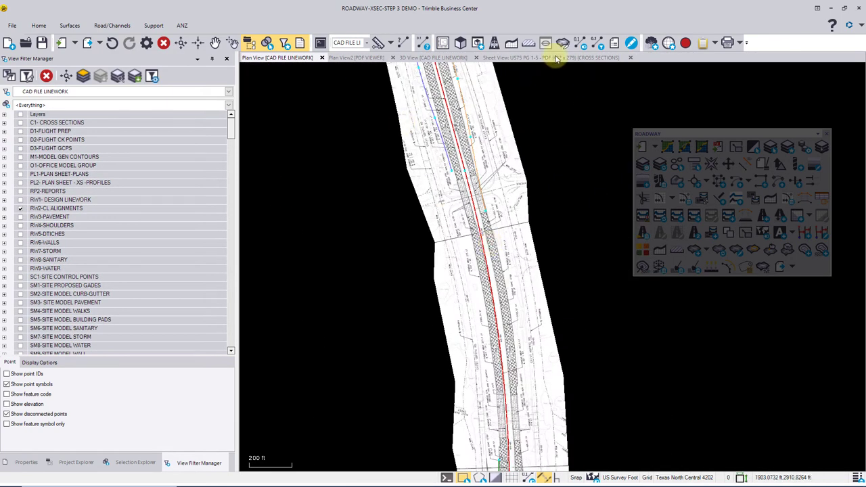
pyautogui.click(548, 58)
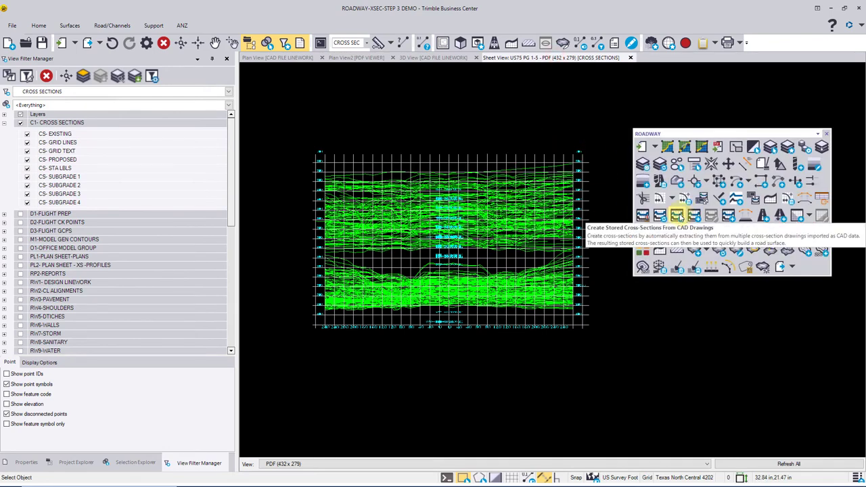
# Create stored 3D cross-section lines along US75CL from all 10,782 sheet lines
pyautogui.click(676, 216)
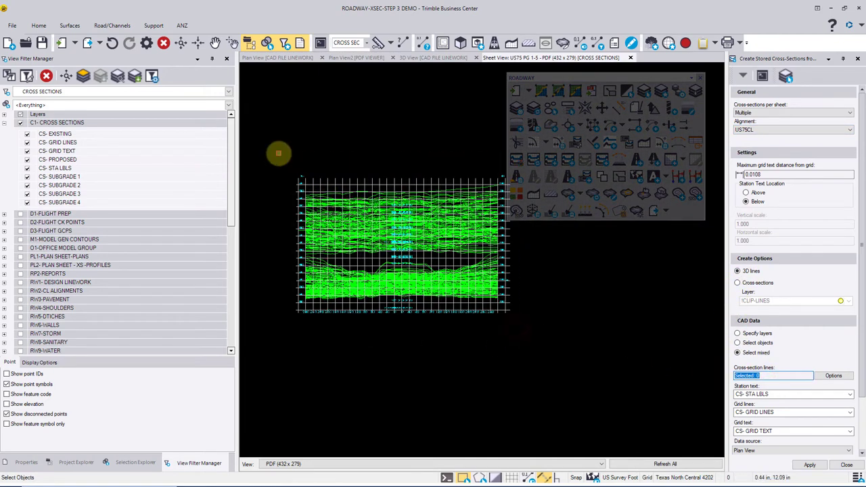
pyautogui.moveTo(601, 300)
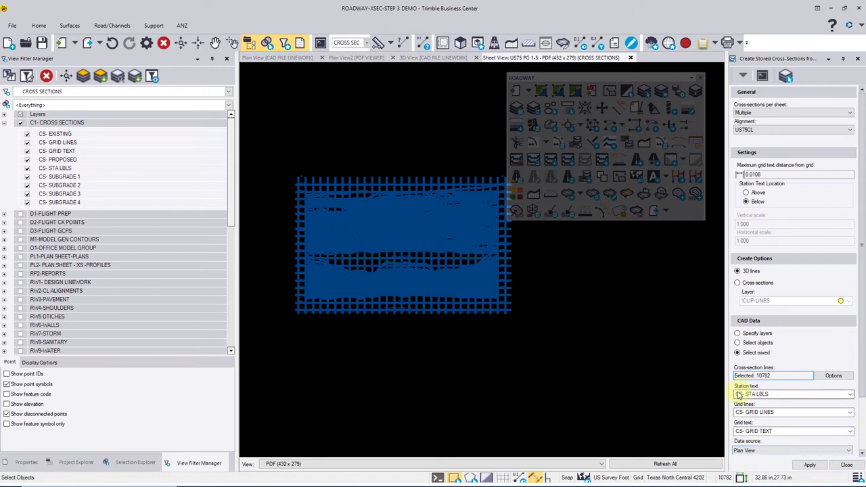
pyautogui.click(849, 393)
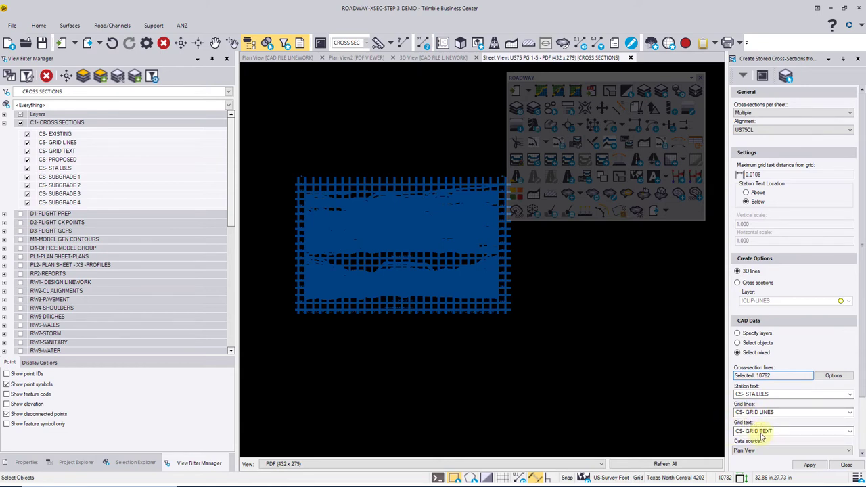
pyautogui.scroll(-3)
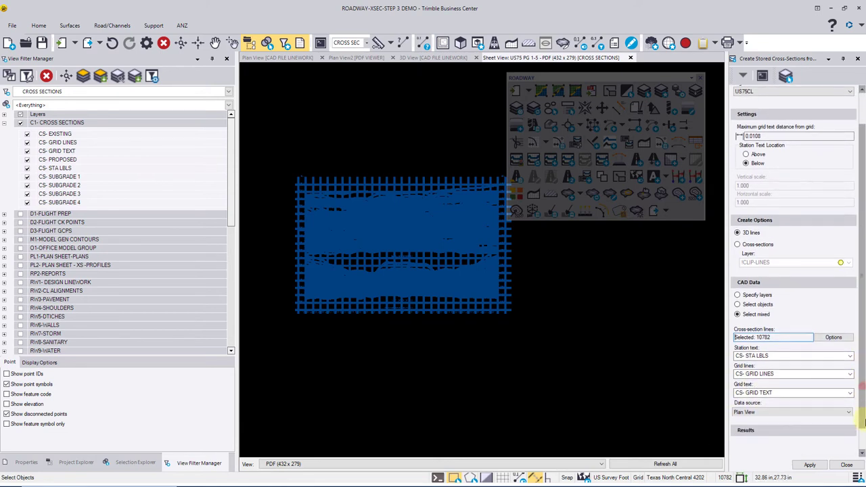
pyautogui.click(809, 464)
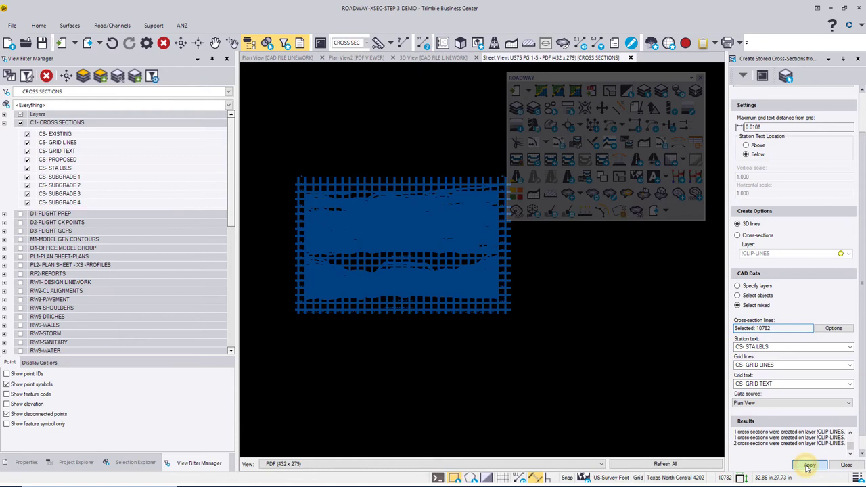
# Apply the cross-section extraction repeatedly to build CLIP-LINES 3D section lines, then show plan view
pyautogui.click(809, 465)
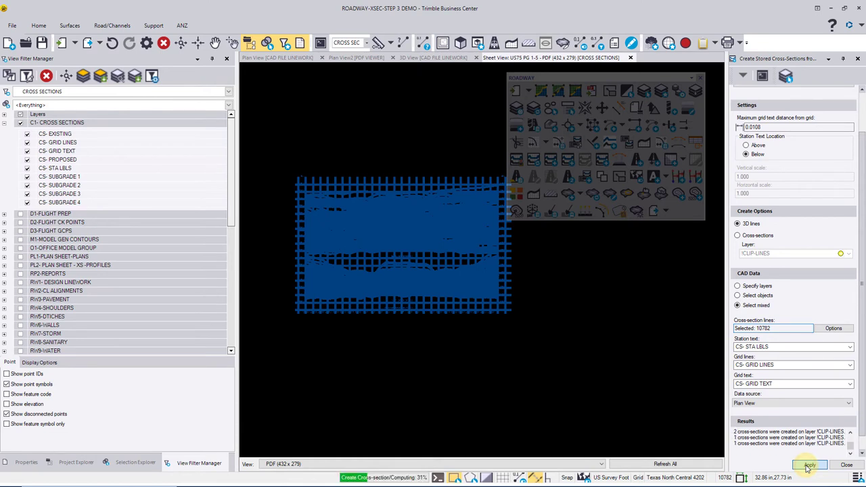
pyautogui.click(808, 465)
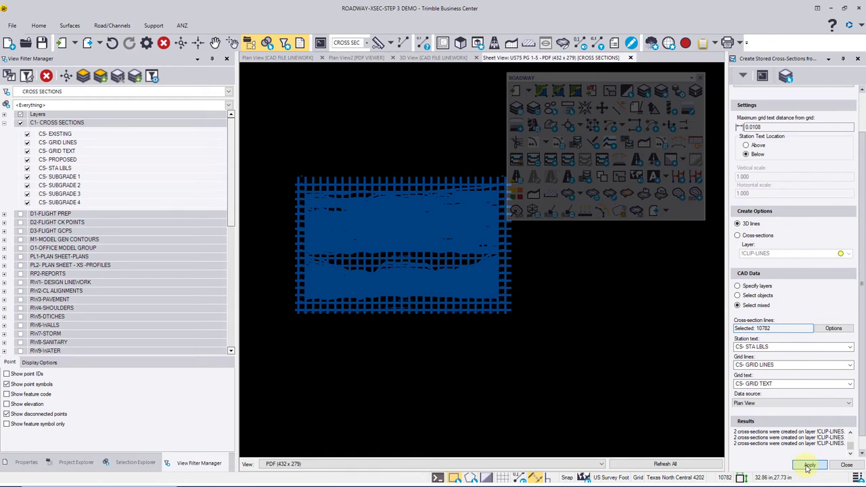
pyautogui.click(809, 465)
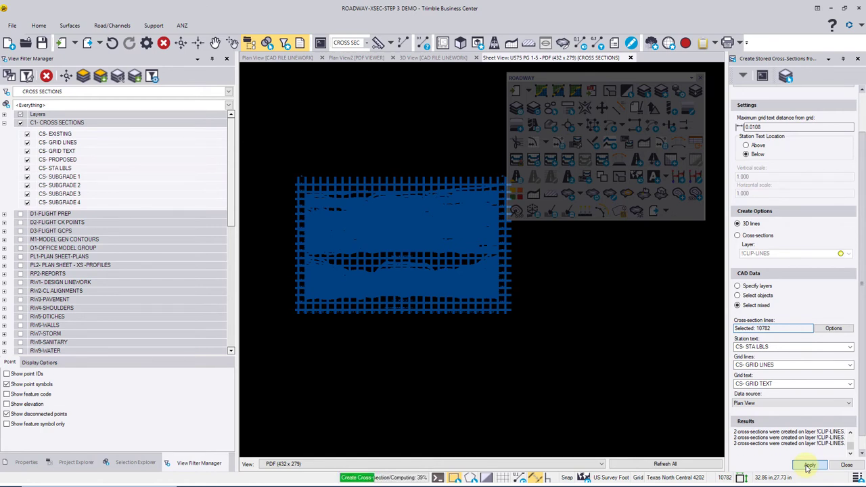
pyautogui.click(810, 464)
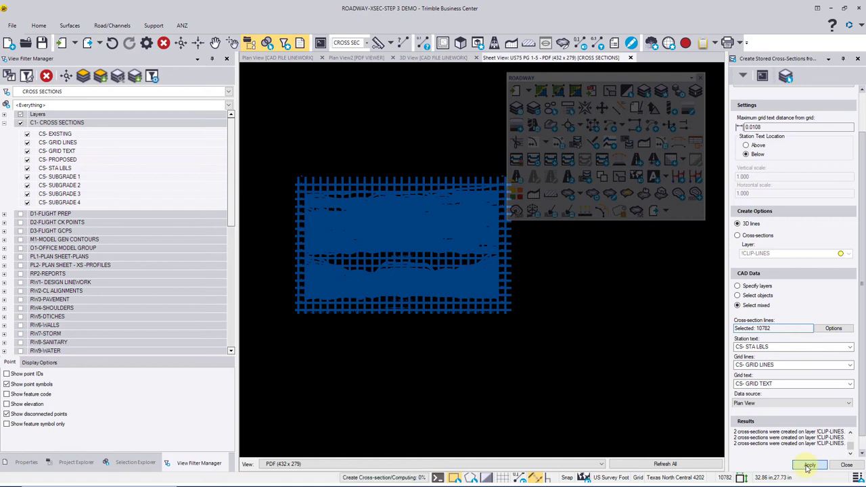
pyautogui.click(810, 465)
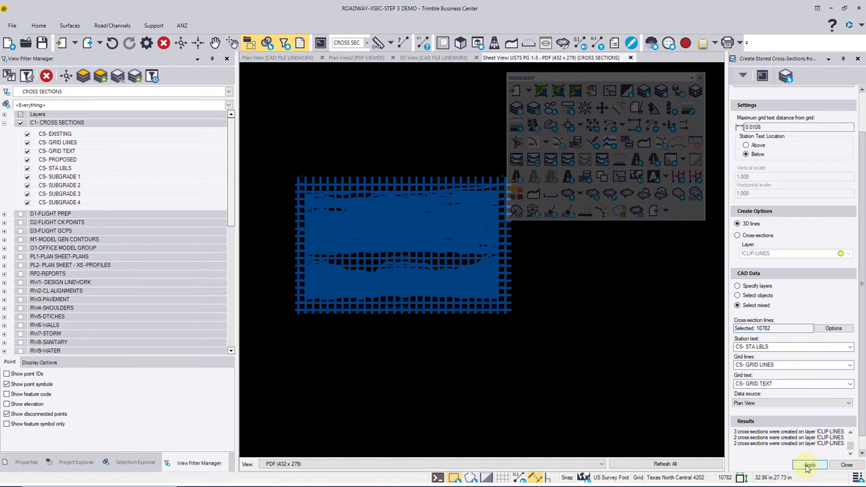
pyautogui.click(809, 465)
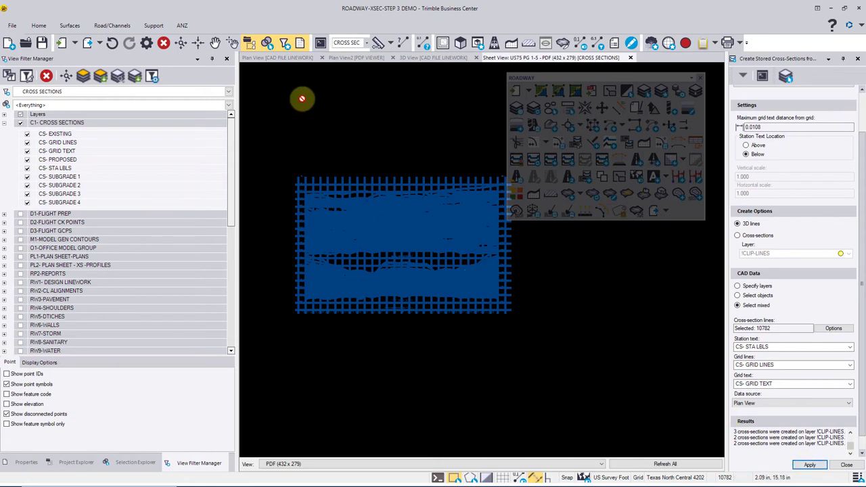
pyautogui.click(278, 57)
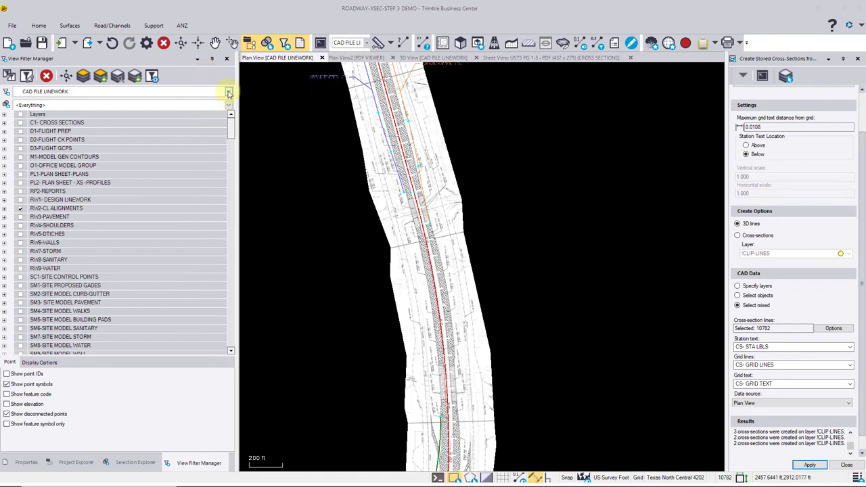
# Filter plan view to CROSS SECTIONS layers to reveal green section lines, then switch to 3D
pyautogui.click(228, 91)
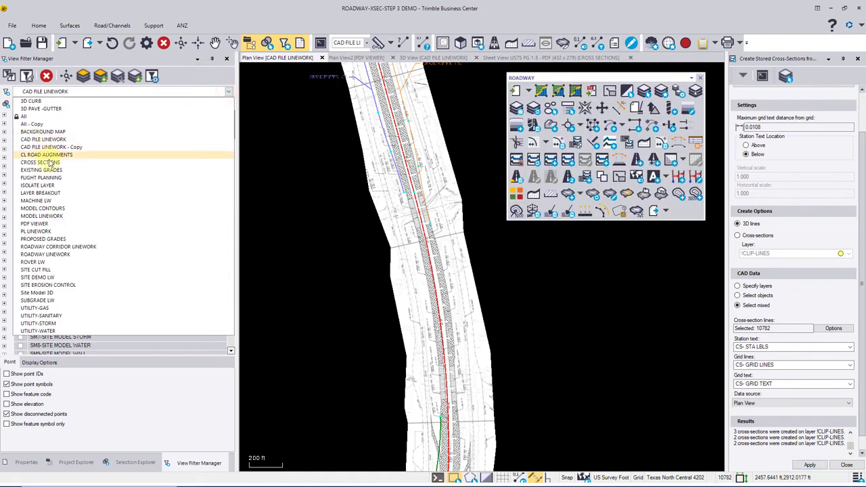
pyautogui.click(40, 193)
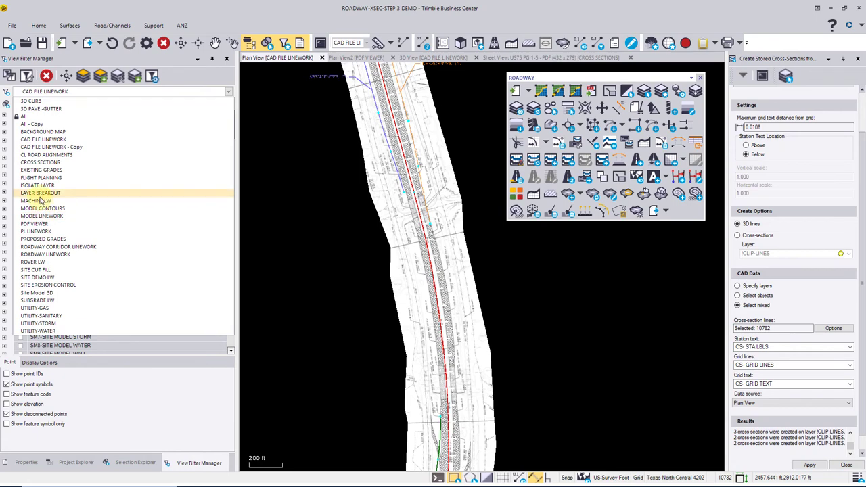
pyautogui.click(37, 185)
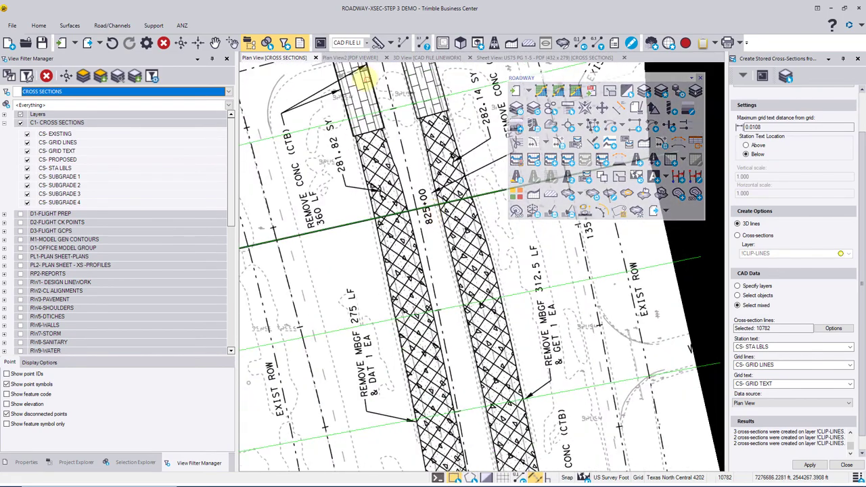
pyautogui.click(426, 57)
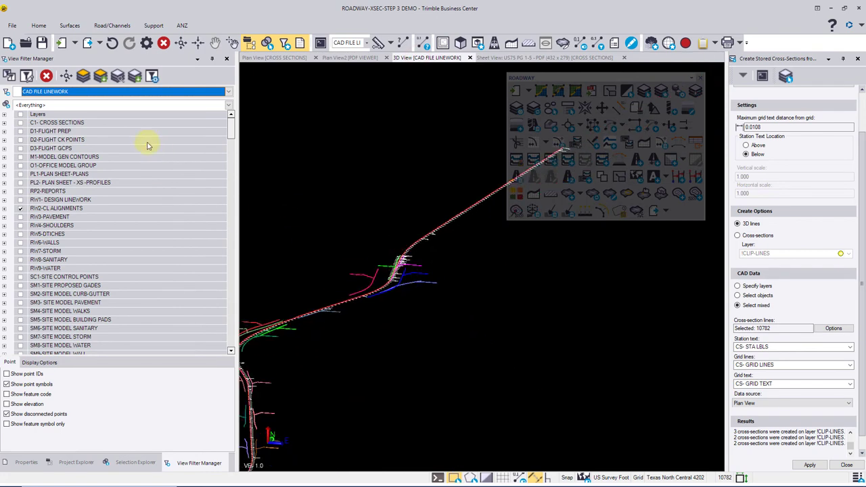
# Apply the CROSS SECTIONS view filter in 3D and orbit to inspect the section lines
pyautogui.click(228, 91)
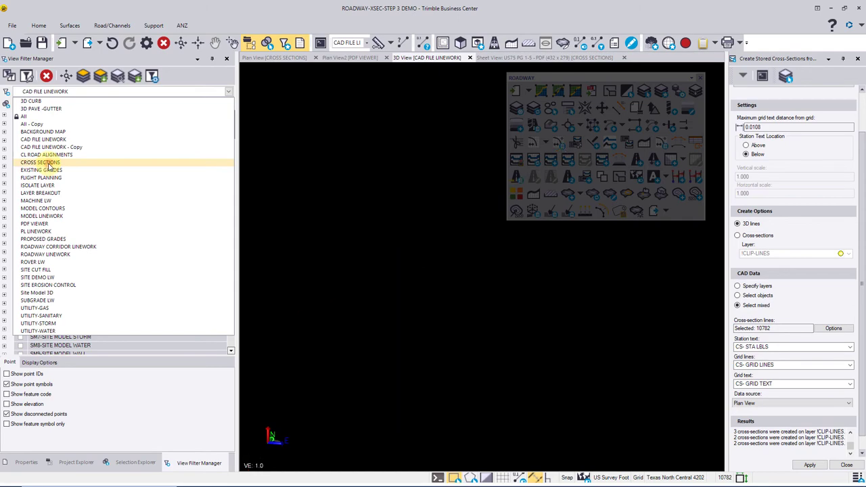
pyautogui.click(40, 163)
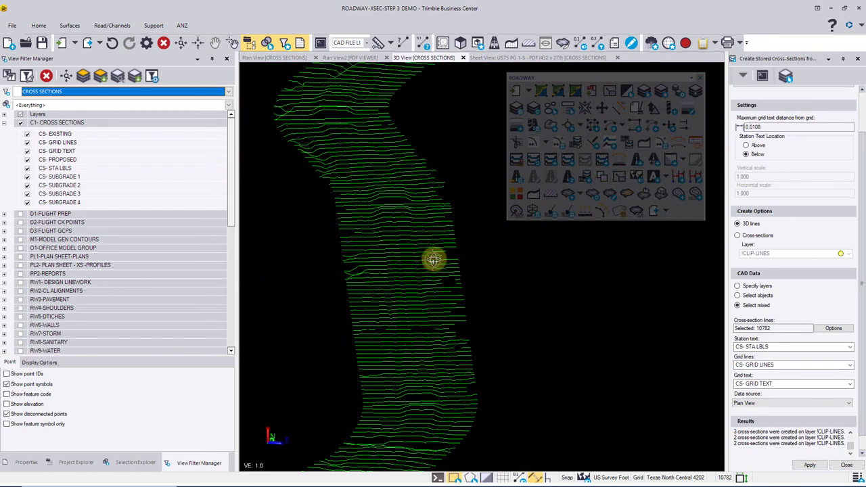
pyautogui.moveTo(433, 259); pyautogui.dragTo(397, 291)
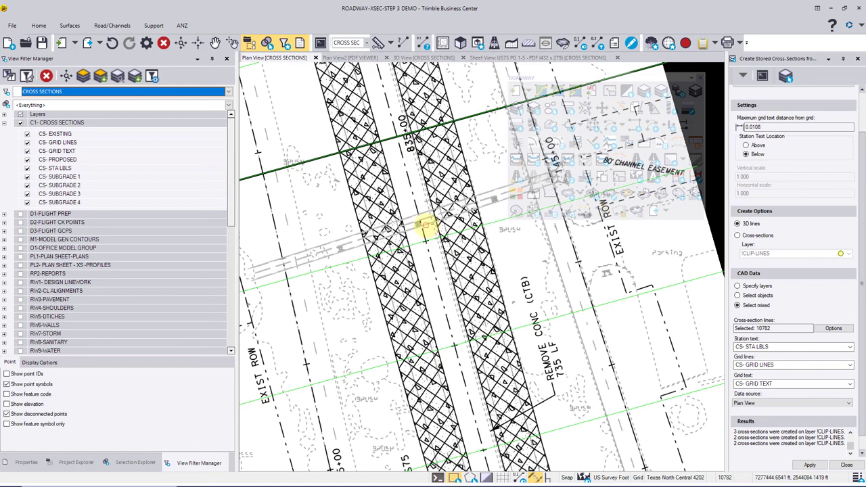
pyautogui.moveTo(425, 224)
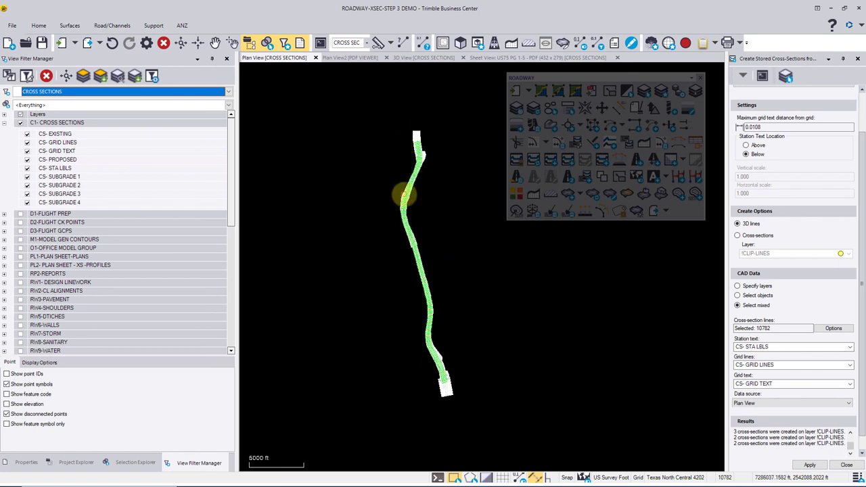
pyautogui.moveTo(402, 196)
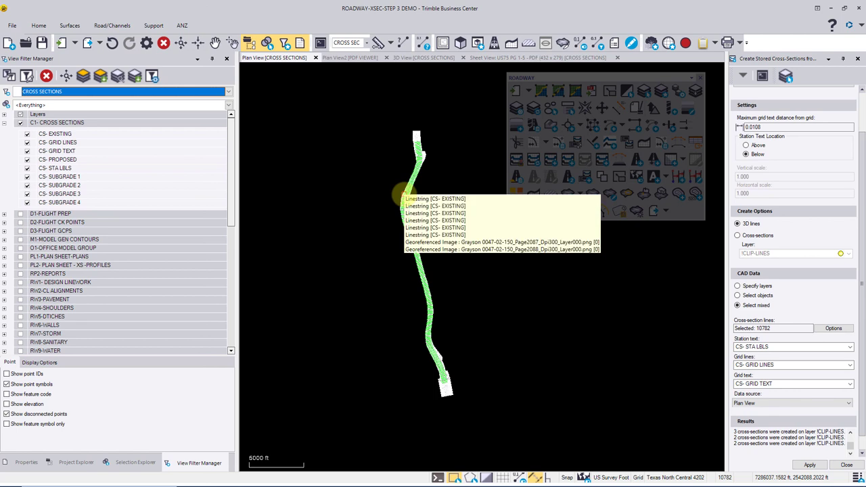
pyautogui.moveTo(354, 230)
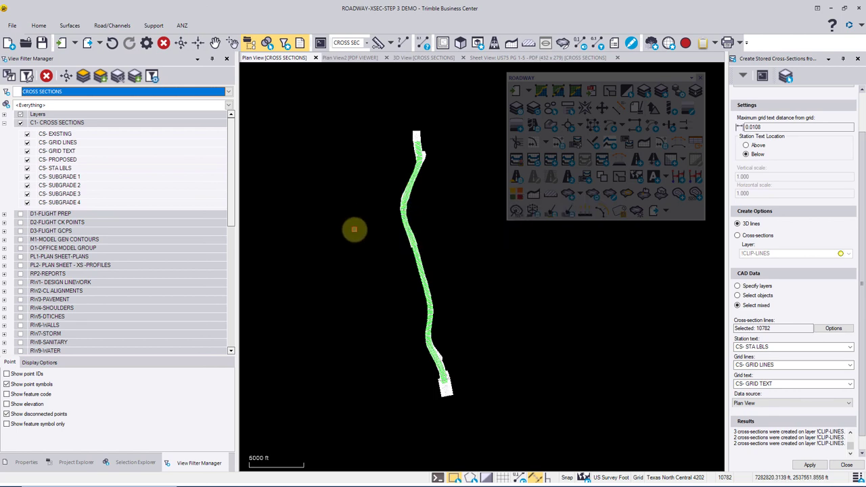